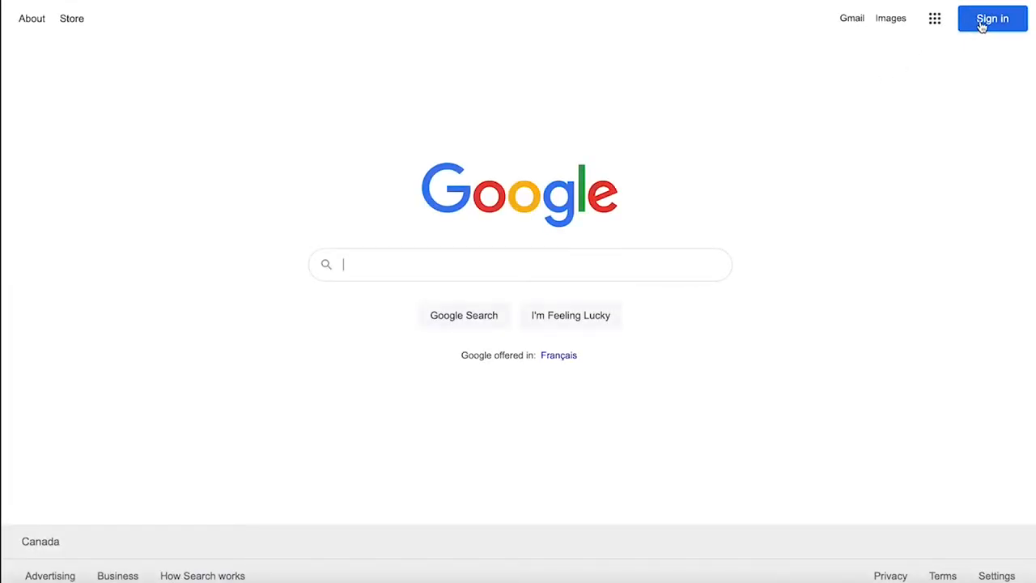
pyautogui.click(991, 18)
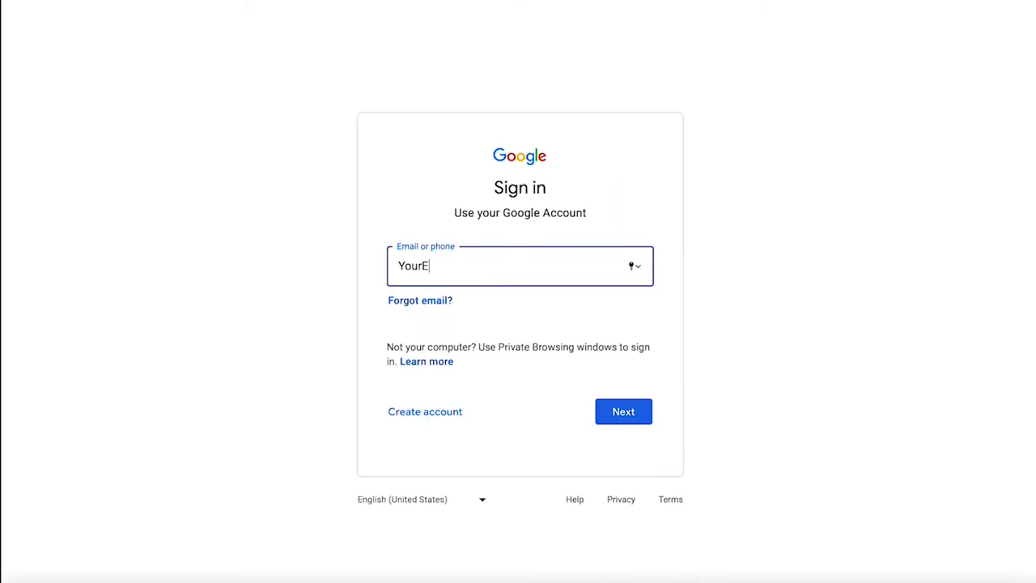
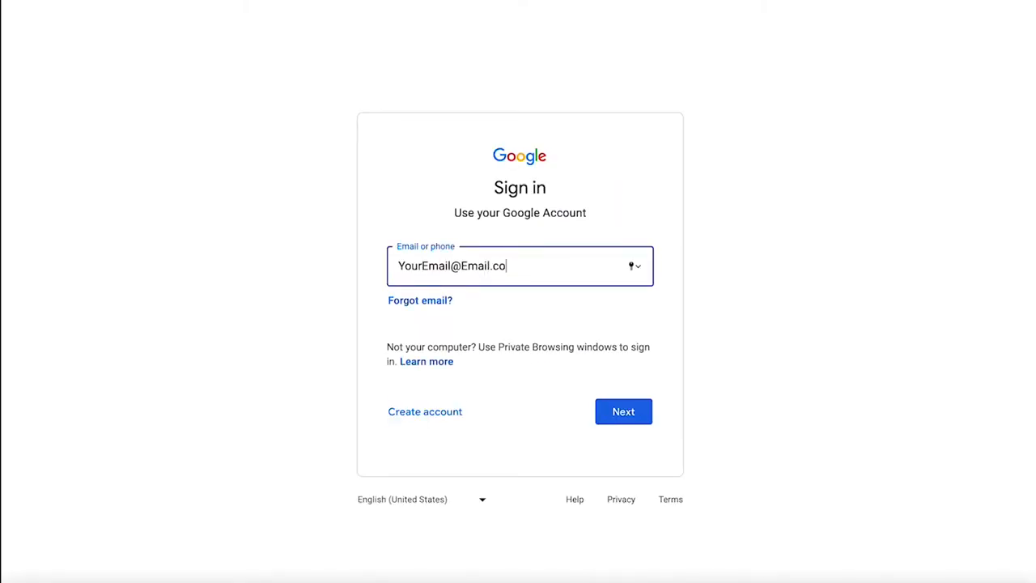
pyautogui.click(424, 411)
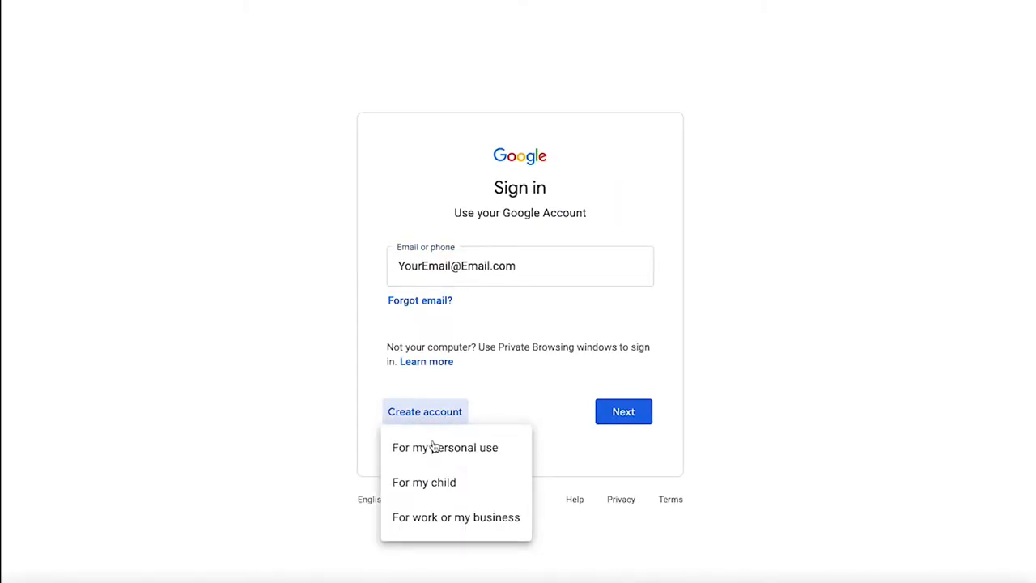
pyautogui.click(443, 447)
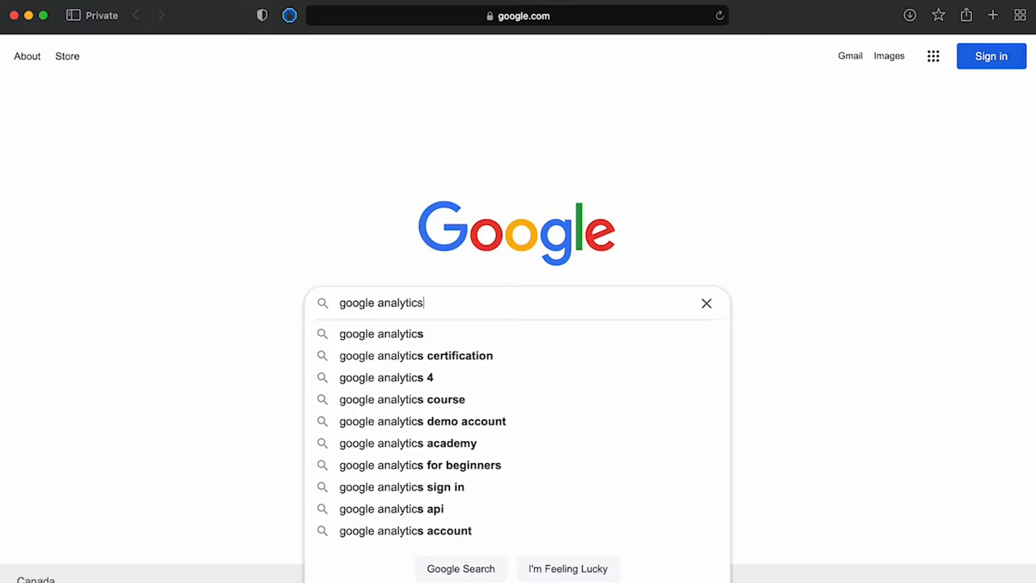
# Search Google for 'google analytics', reach its site and start measuring
pyautogui.press('Return')
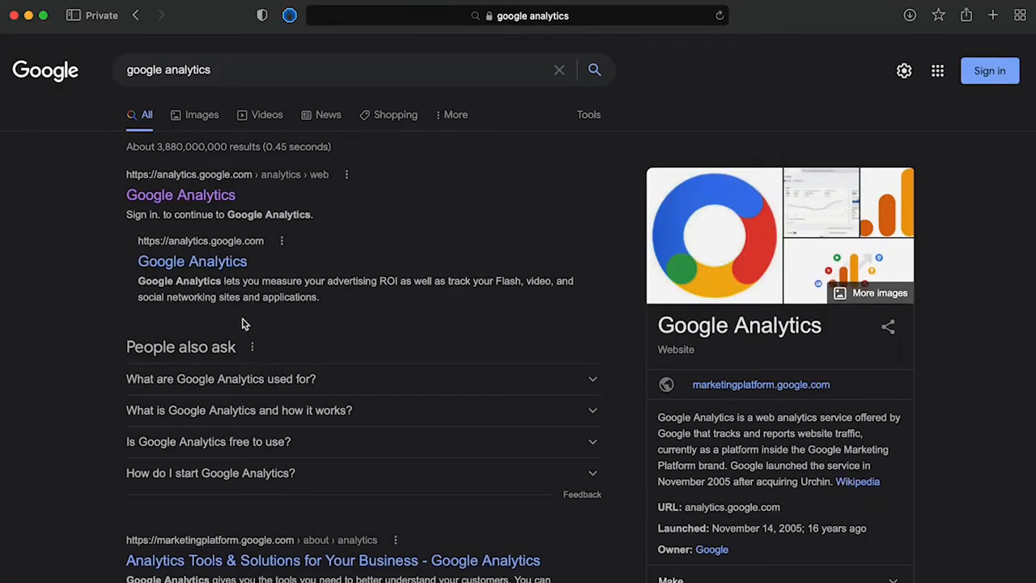
pyautogui.moveTo(182, 194)
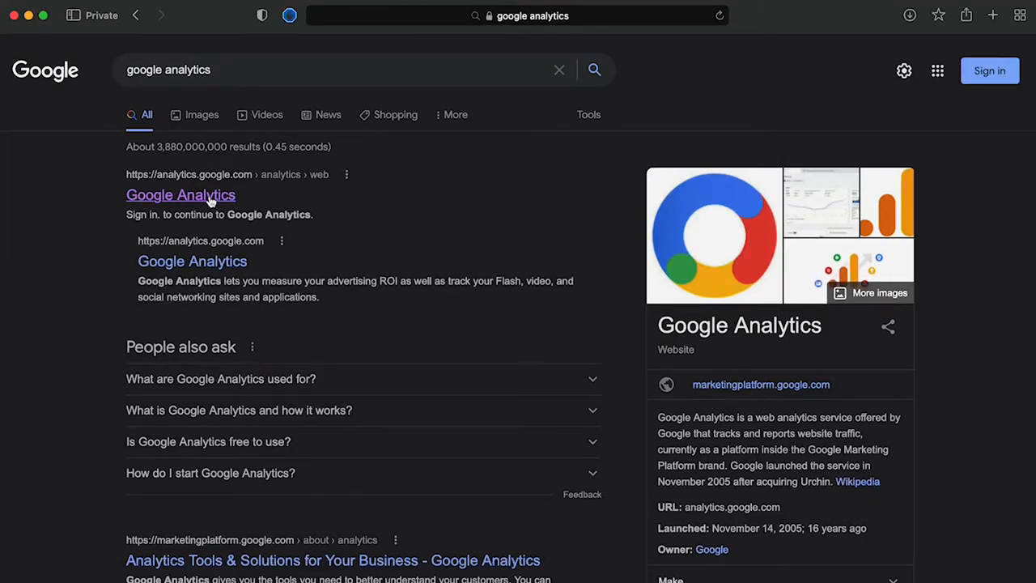
pyautogui.click(180, 194)
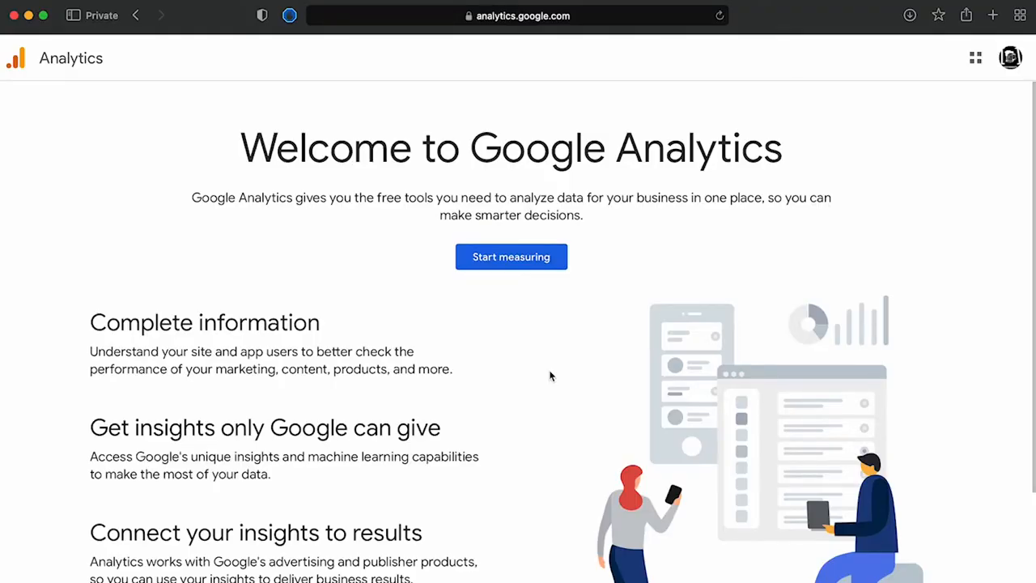
pyautogui.moveTo(511, 255)
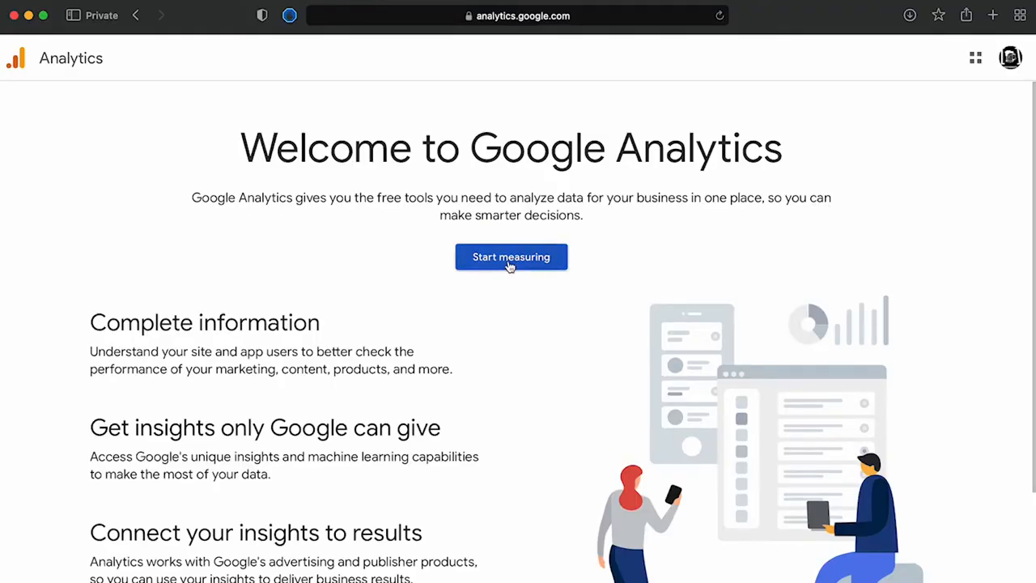
pyautogui.click(512, 255)
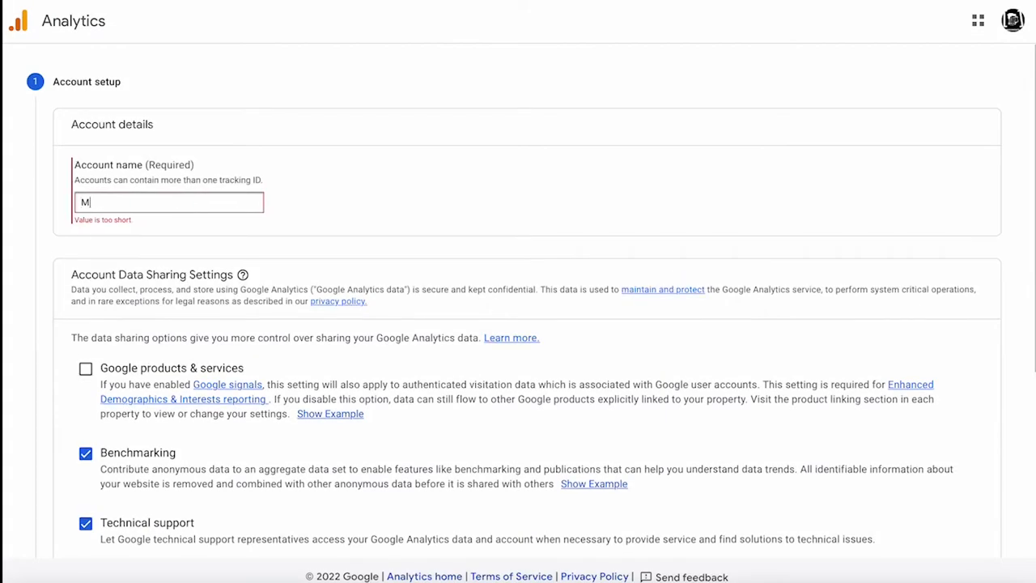
# Name the Analytics account 'My Band Website' and continue to property setup
pyautogui.write('My Band W')
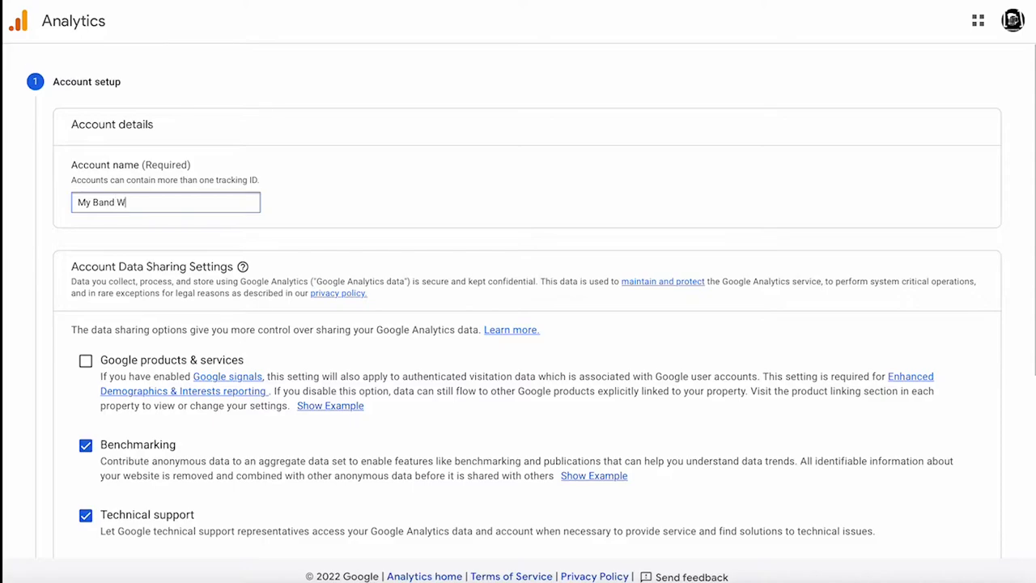
pyautogui.write('ebsite')
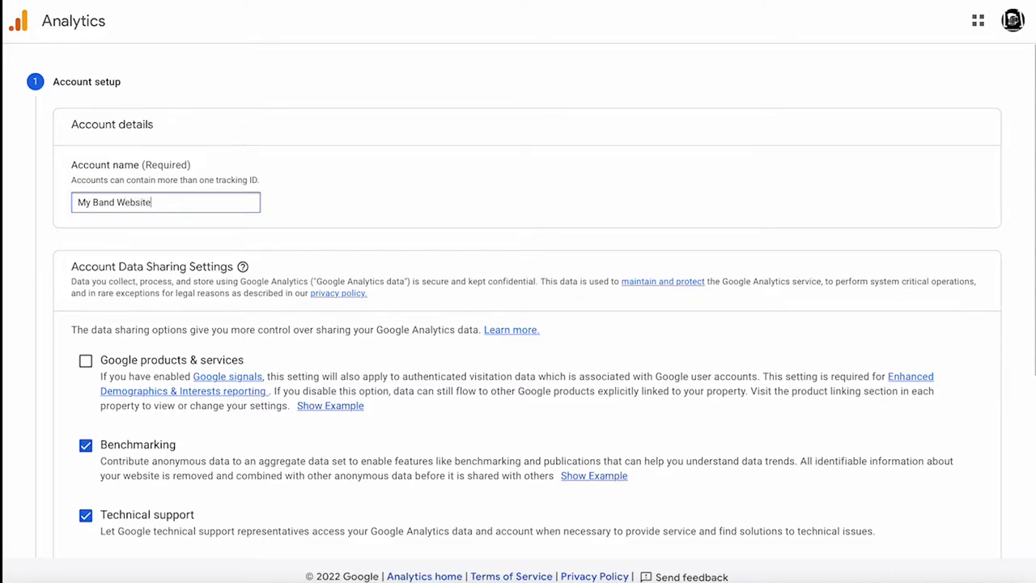
pyautogui.click(81, 446)
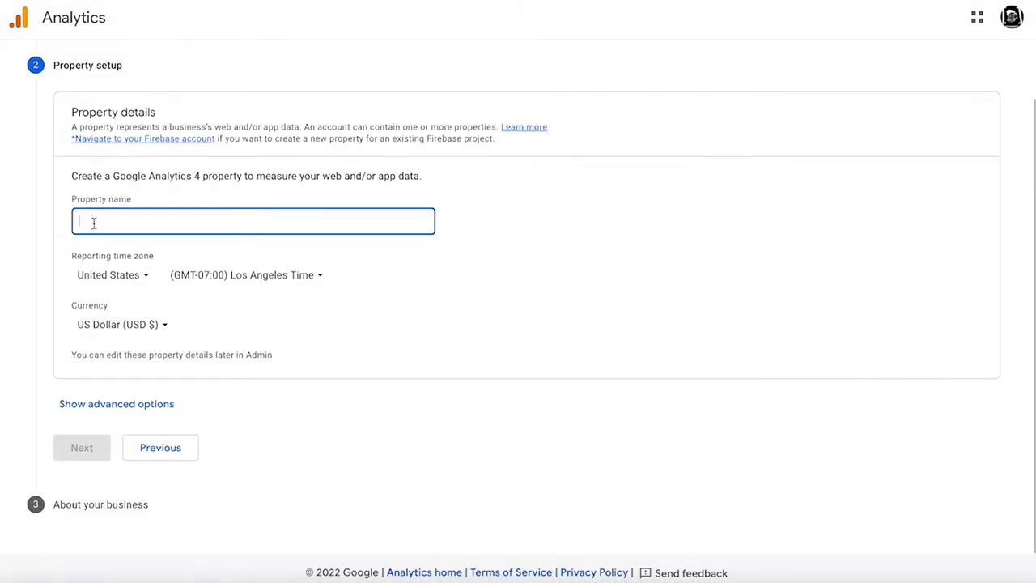
# Name the property 'My Band's Web...' with a Universal Analytics property for mybandswebsite.com and create it
pyautogui.write("My Band's Web")
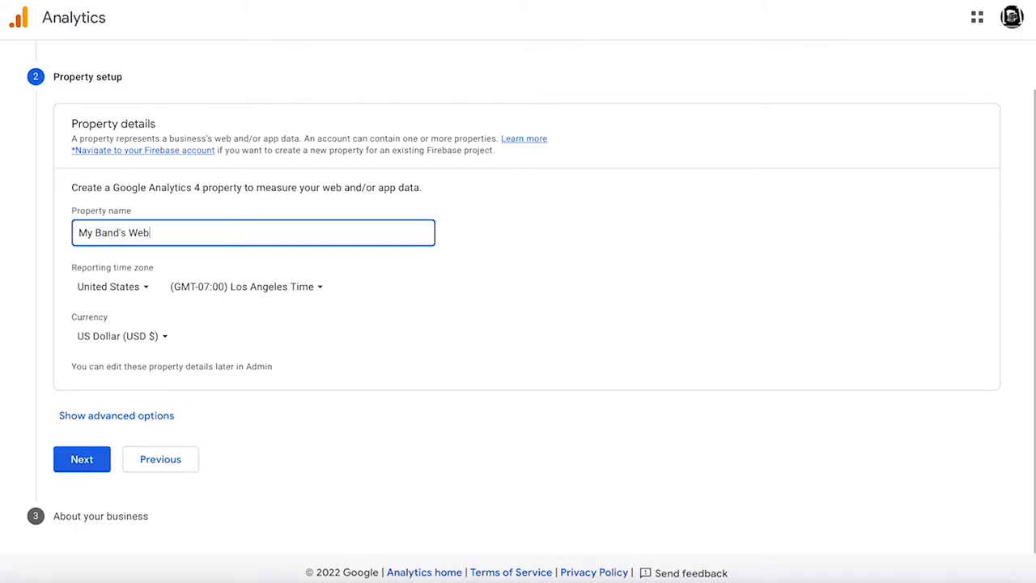
pyautogui.click(117, 414)
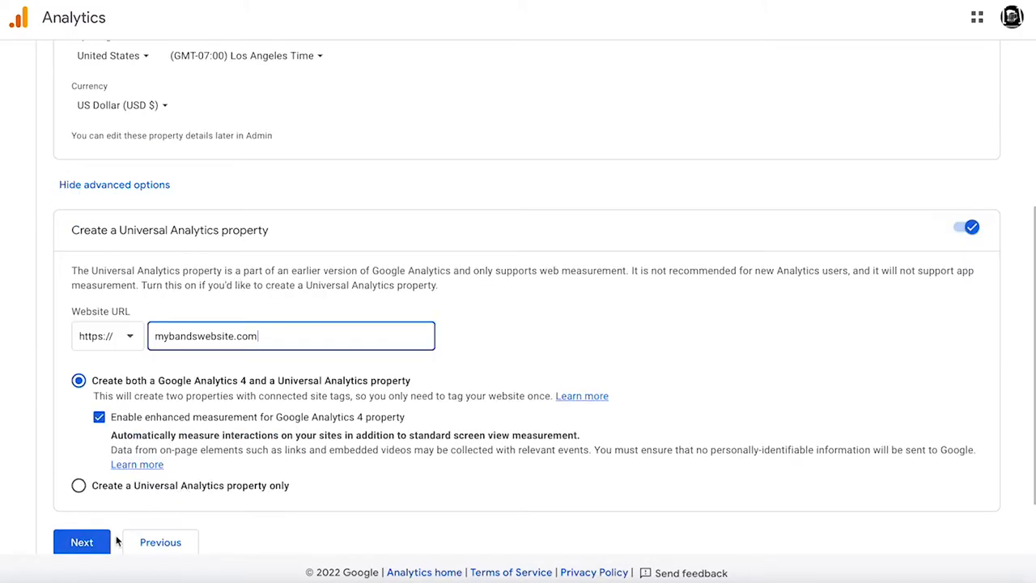
pyautogui.click(81, 541)
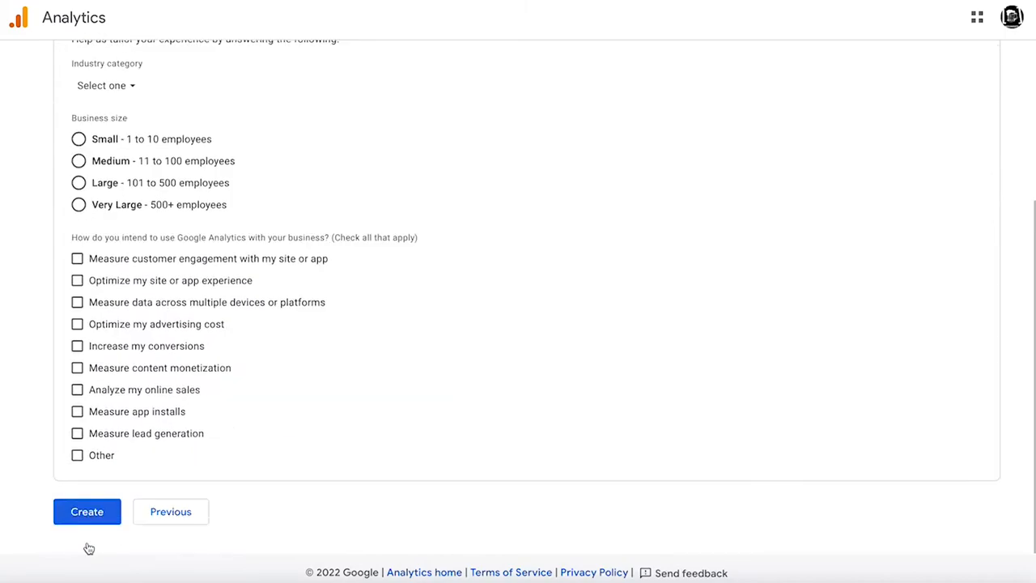
pyautogui.moveTo(89, 547)
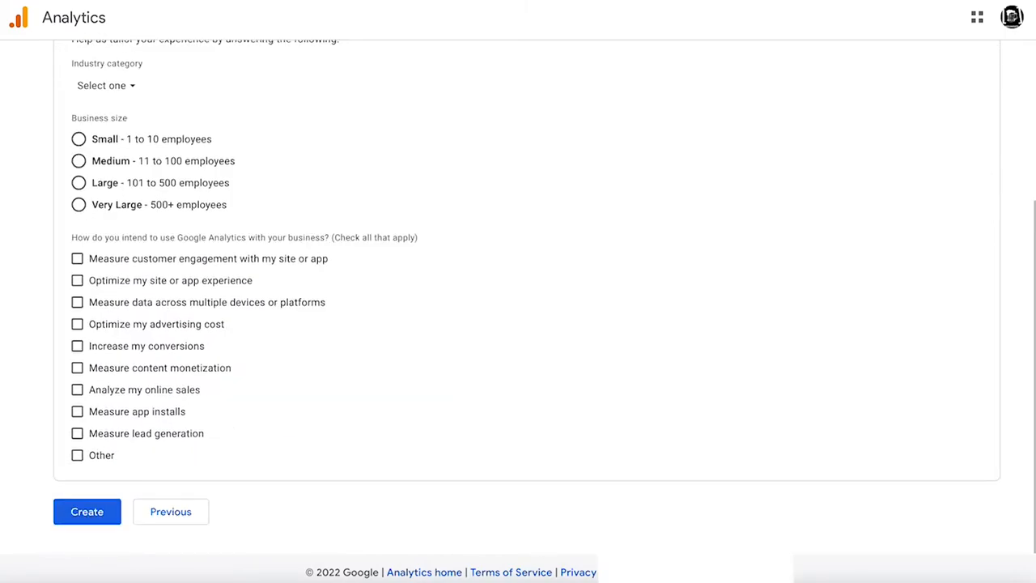
pyautogui.scroll(3)
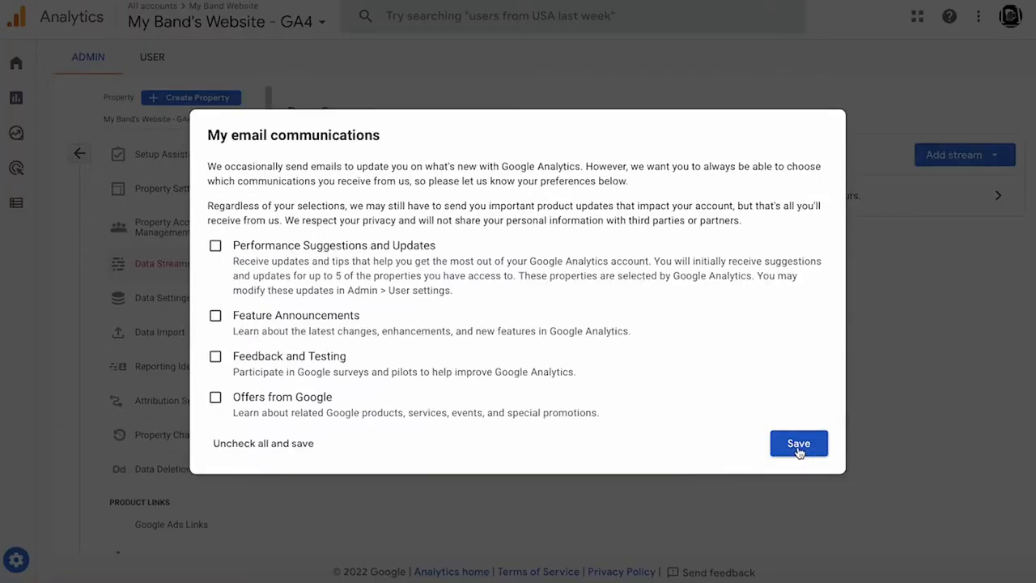
# Save the email communication preferences and dismiss the property tour
pyautogui.click(798, 443)
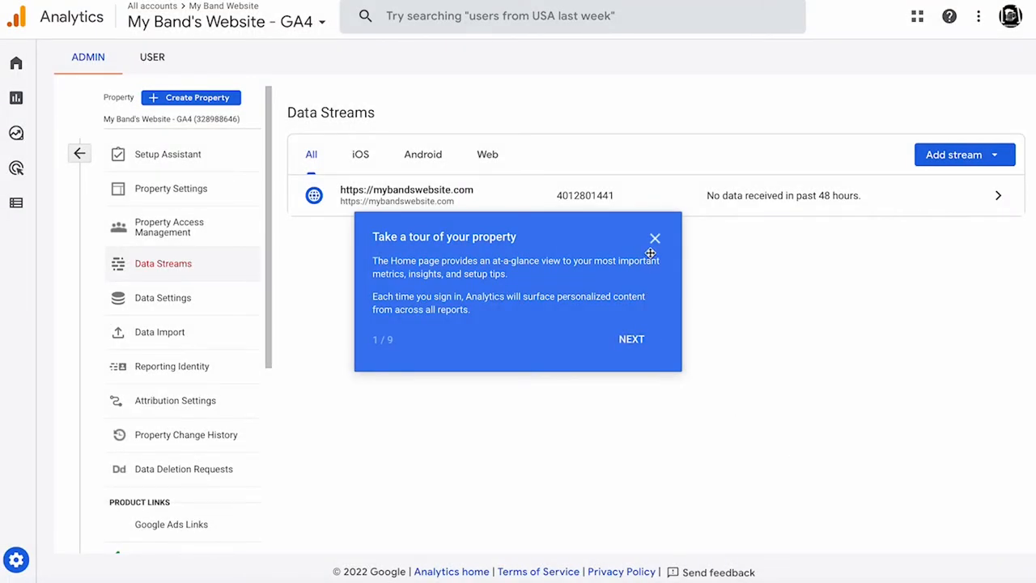
pyautogui.moveTo(654, 243)
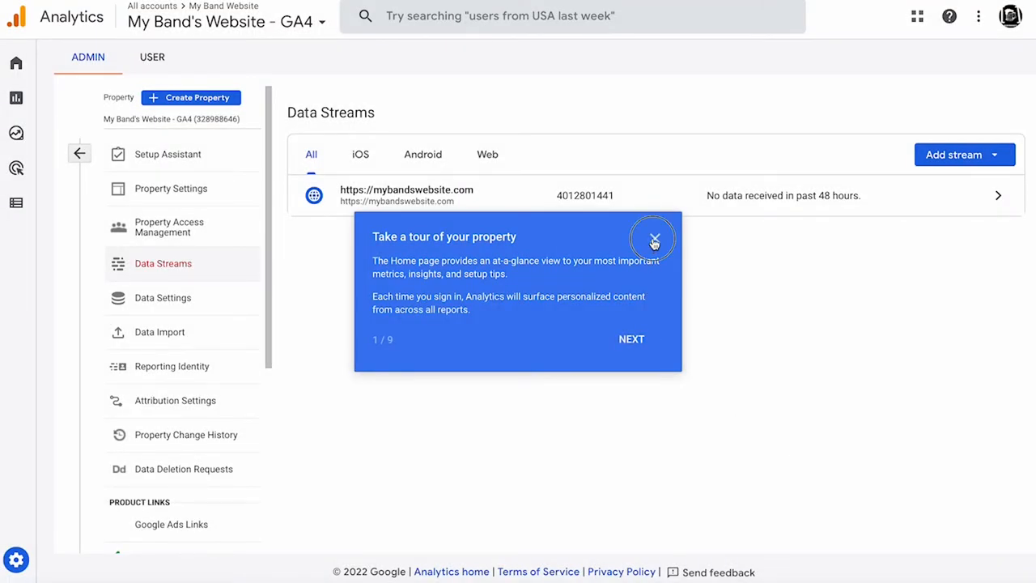
pyautogui.click(654, 243)
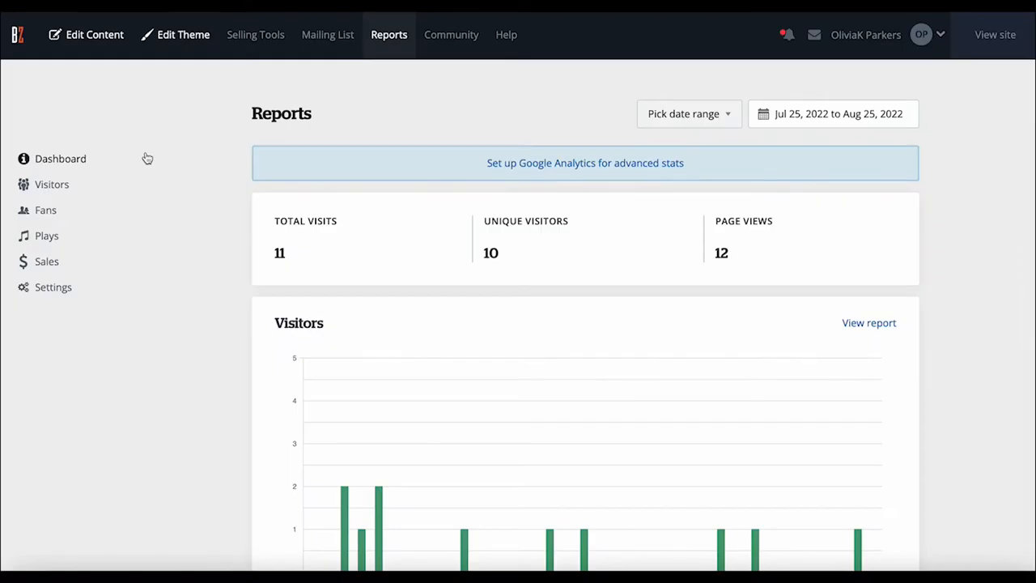
pyautogui.moveTo(47, 294)
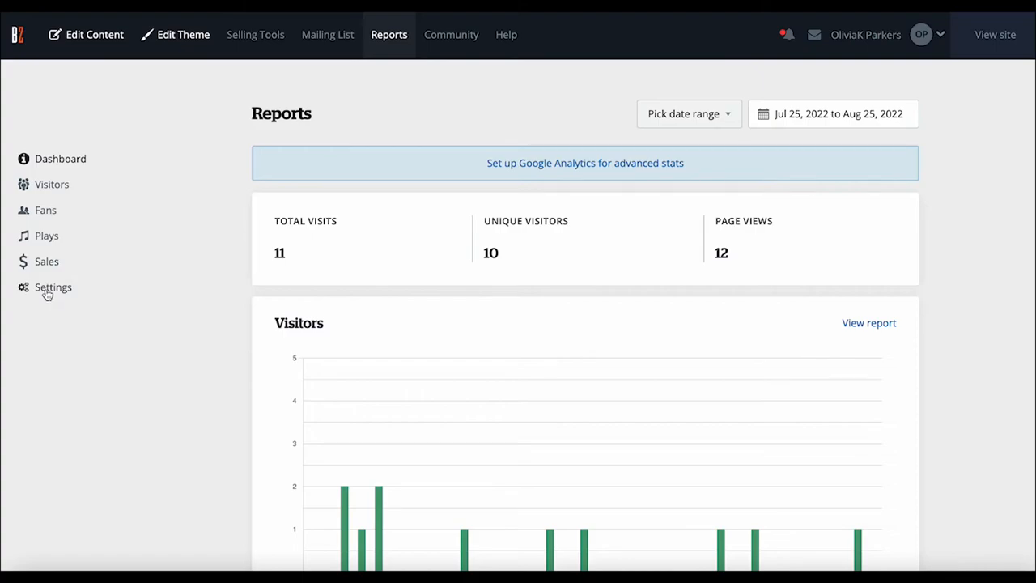
pyautogui.moveTo(47, 293)
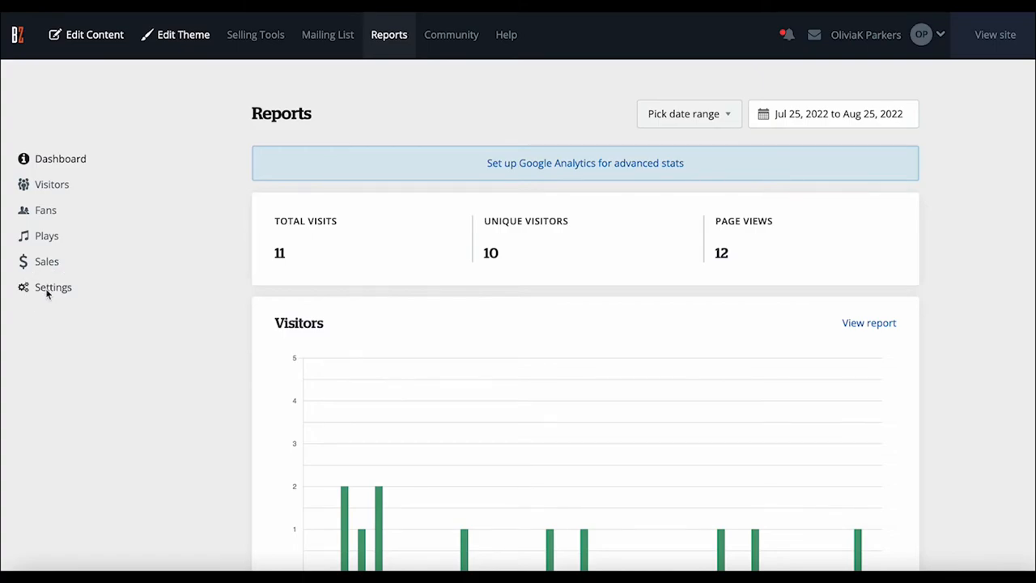
# From Bandzoogle Reports settings, start connecting the site to Google
pyautogui.click(52, 287)
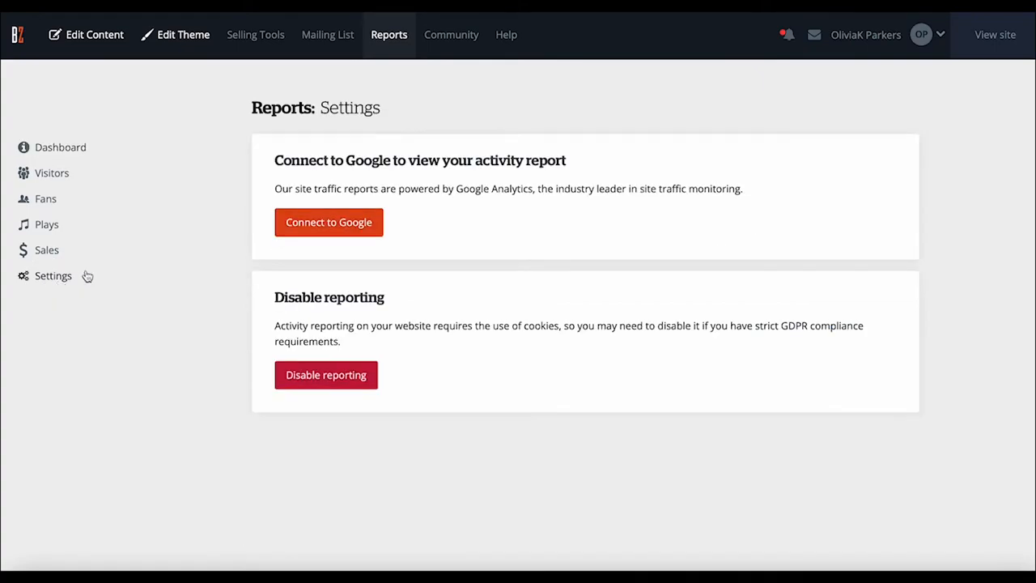
pyautogui.moveTo(328, 223)
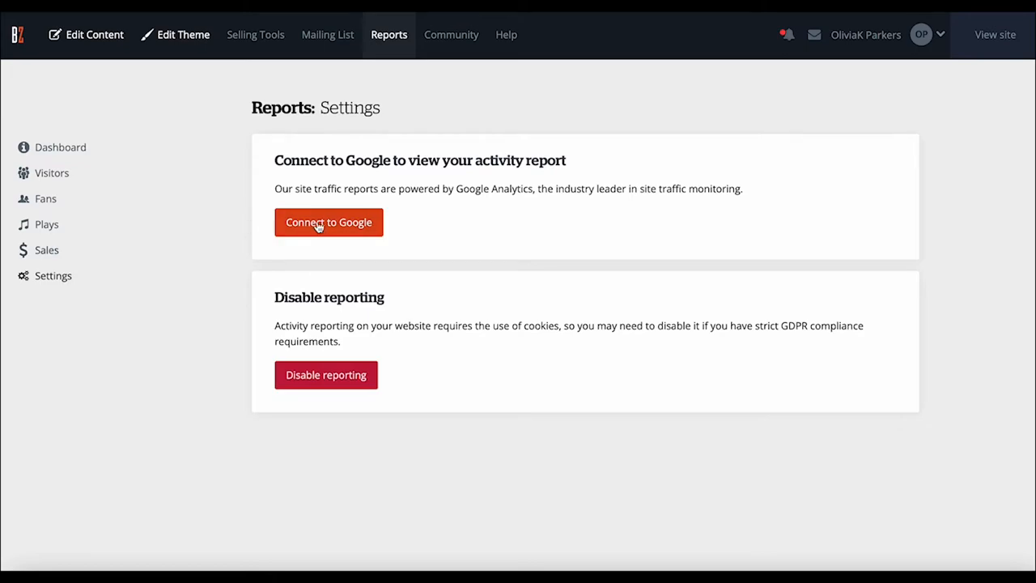
pyautogui.click(328, 221)
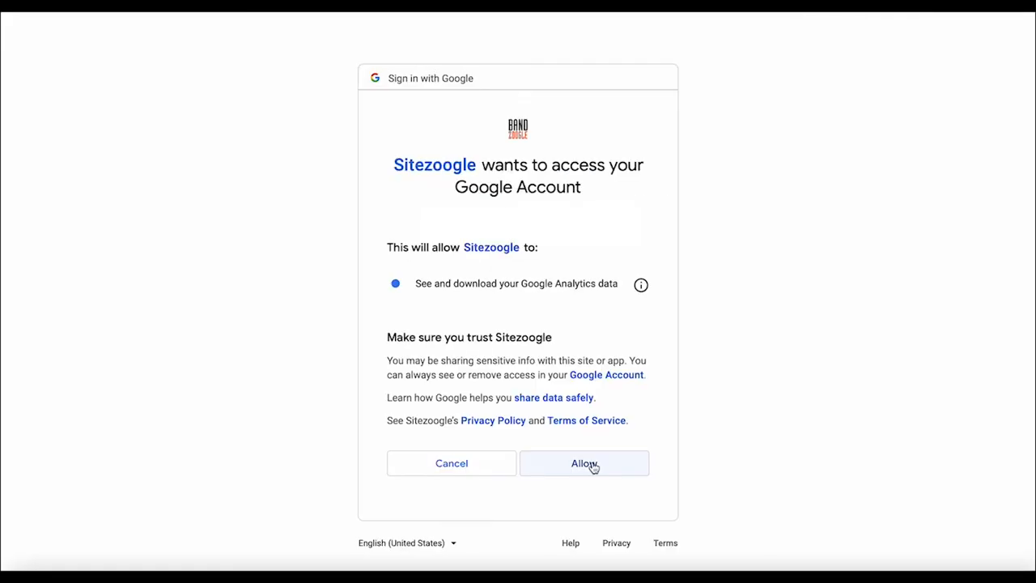
# Allow Sitezoogle access to Analytics data and save the All Web Site Data profile
pyautogui.click(582, 462)
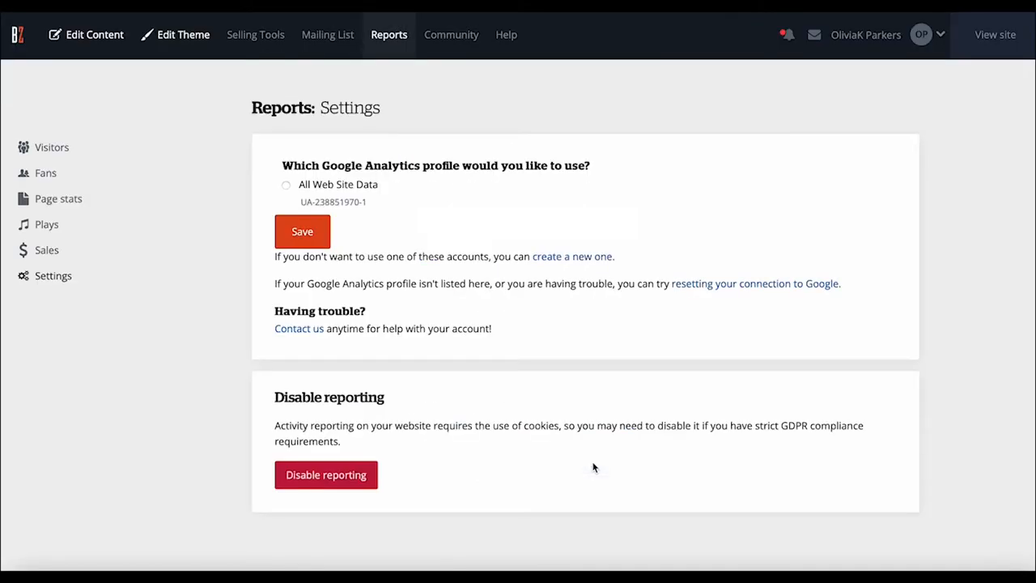
pyautogui.moveTo(296, 196)
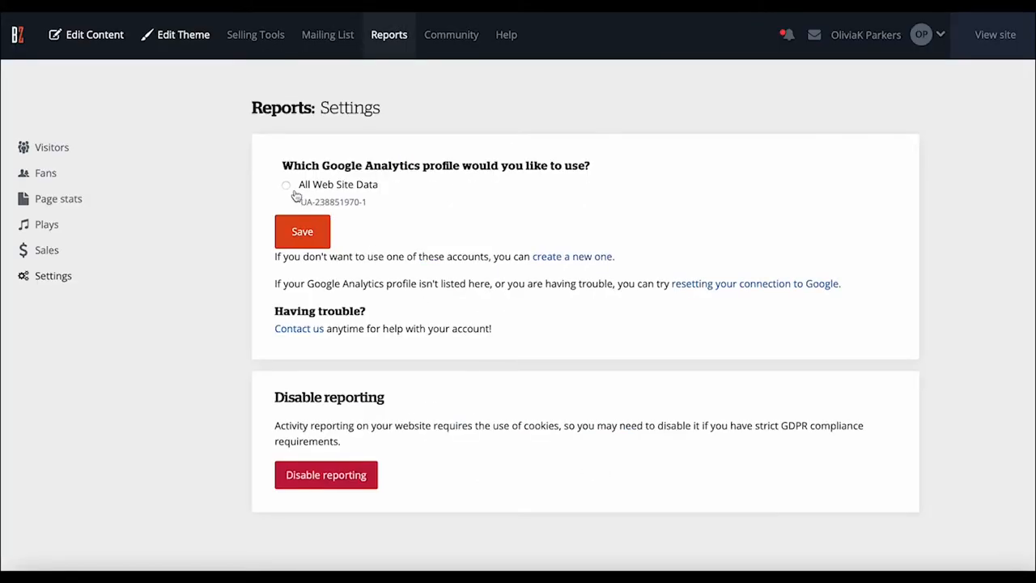
pyautogui.click(285, 185)
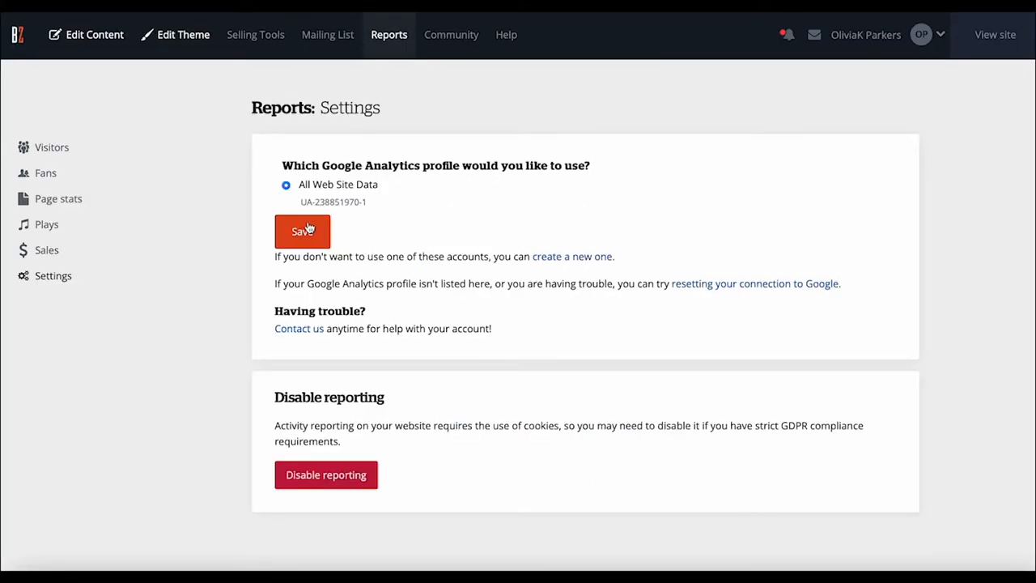
pyautogui.click(301, 231)
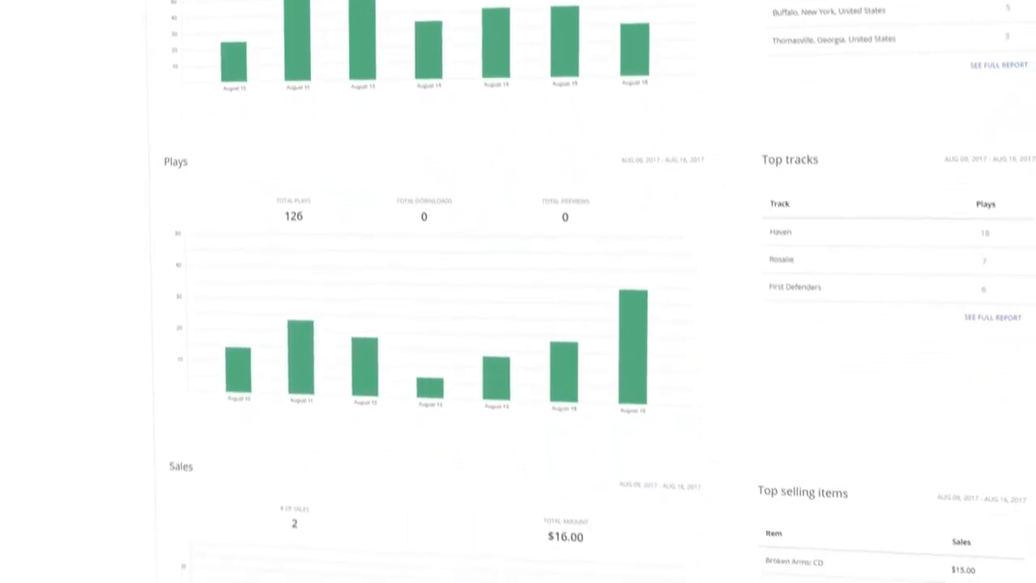
pyautogui.scroll(3)
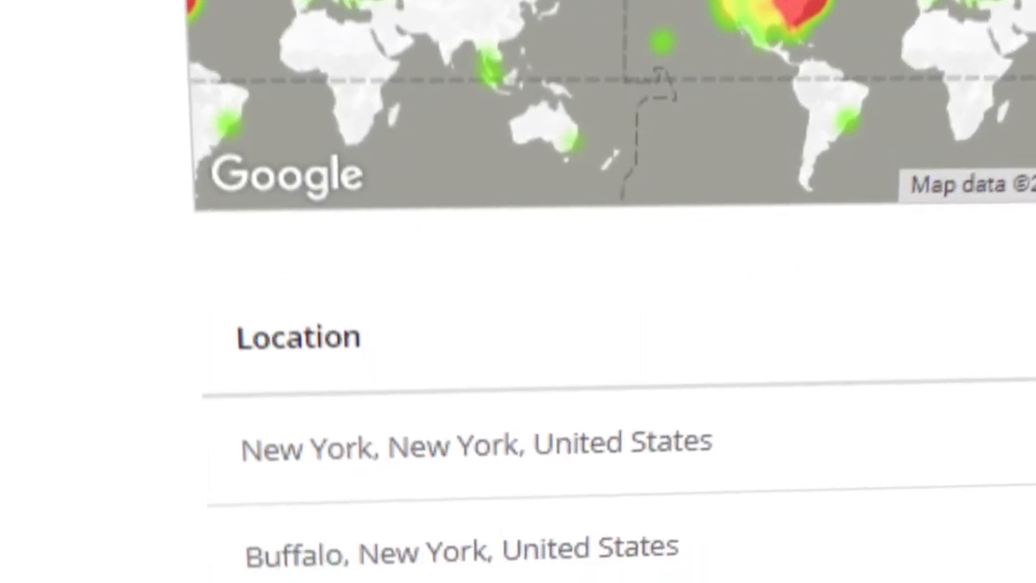